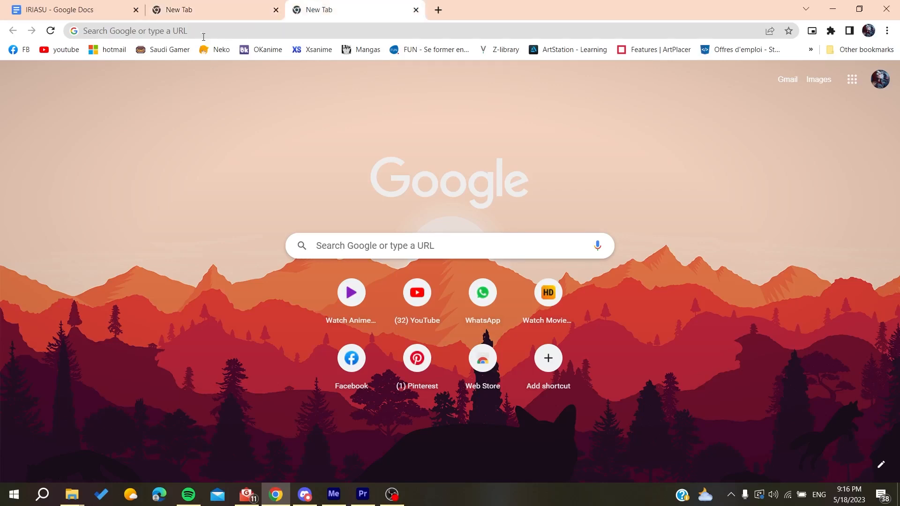
Step: Trim the broken address down to binance.com and load the Binance homepage
type("big coffee machine price")
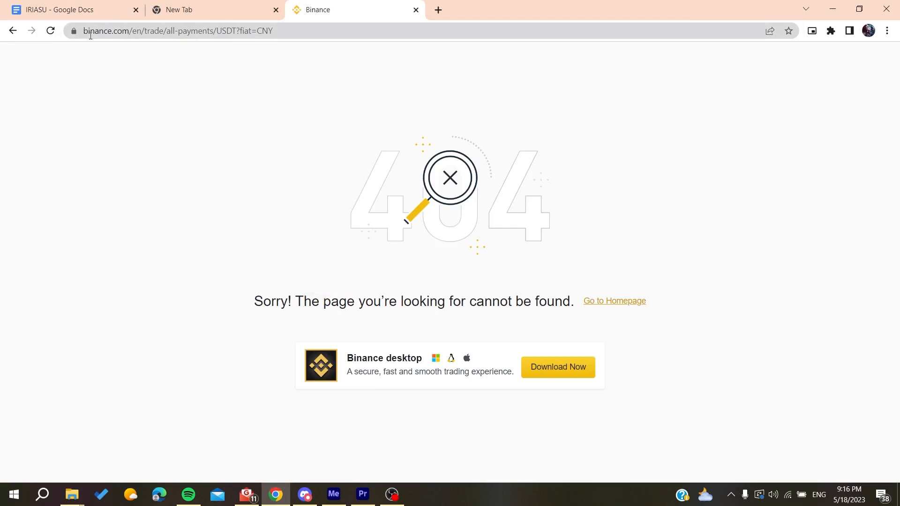
left_click(178, 31)
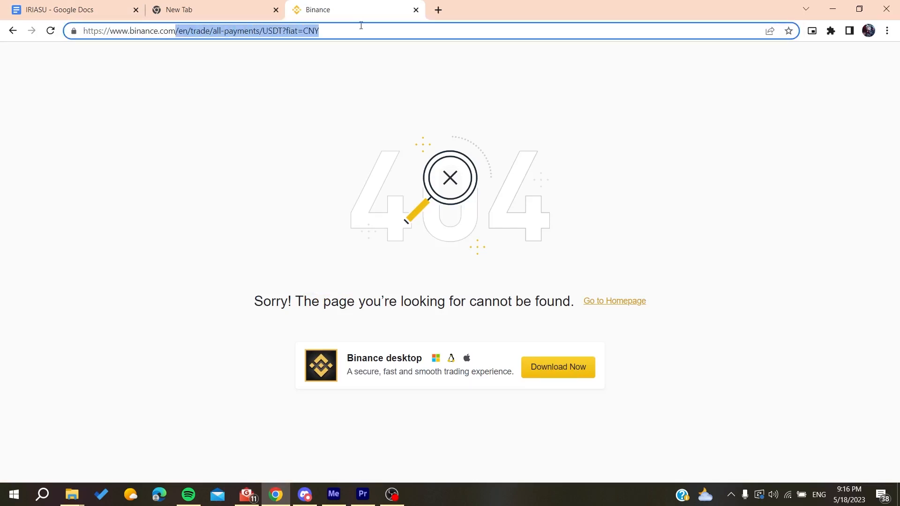
left_click(613, 301)
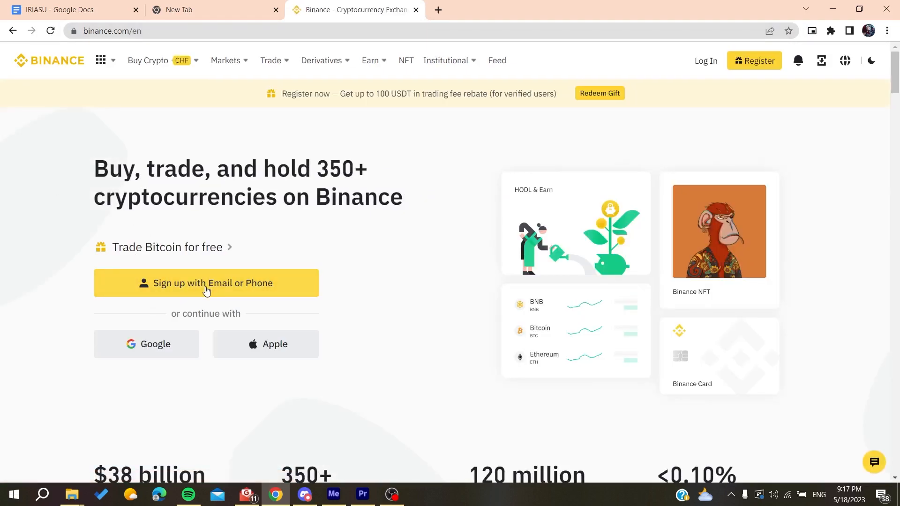
Step: Start Binance sign-up, dismiss the Google prompt and switch to the entity account form
left_click(147, 344)
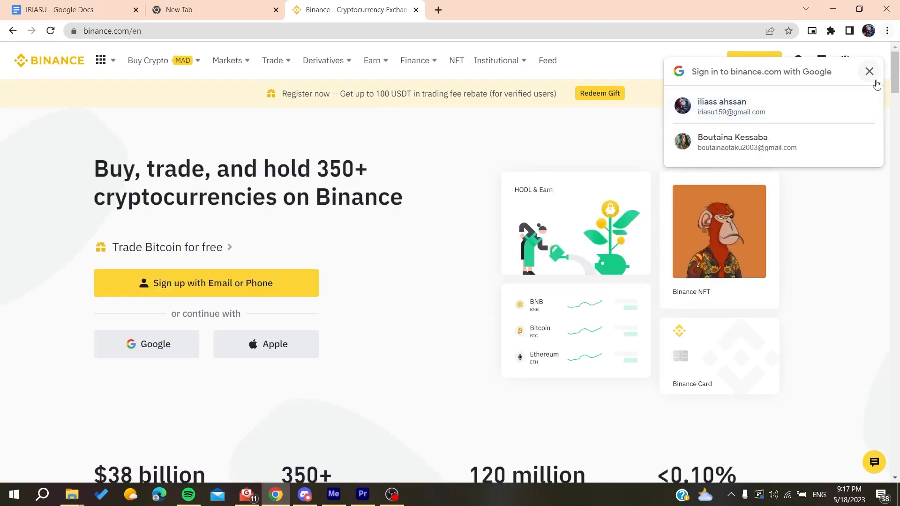
left_click(205, 283)
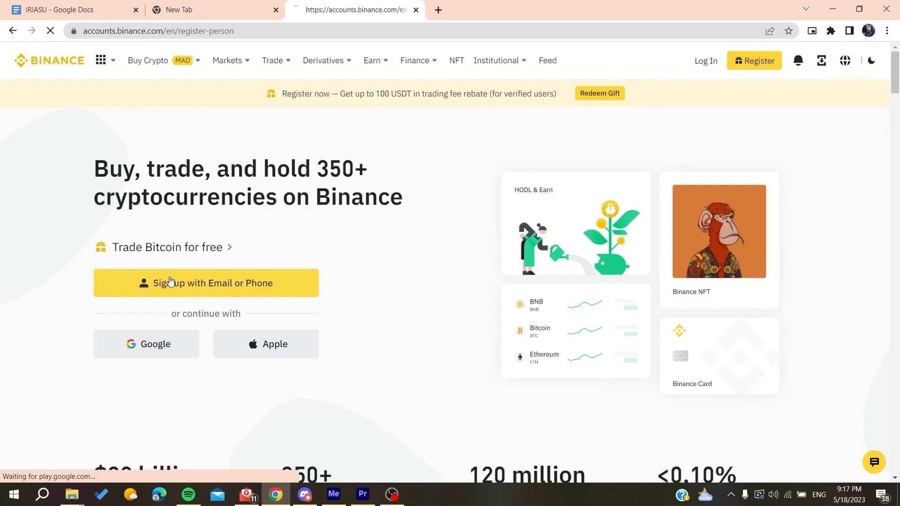
left_click(204, 283)
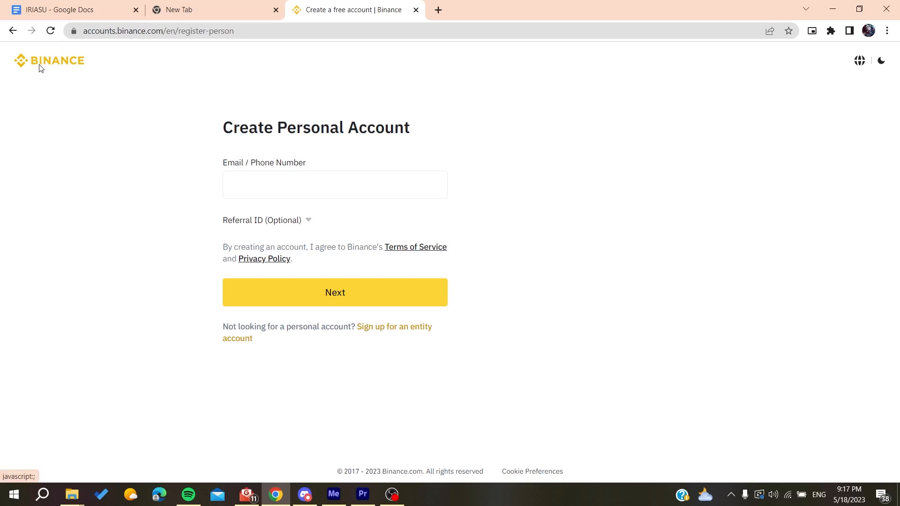
mouse_move(248, 342)
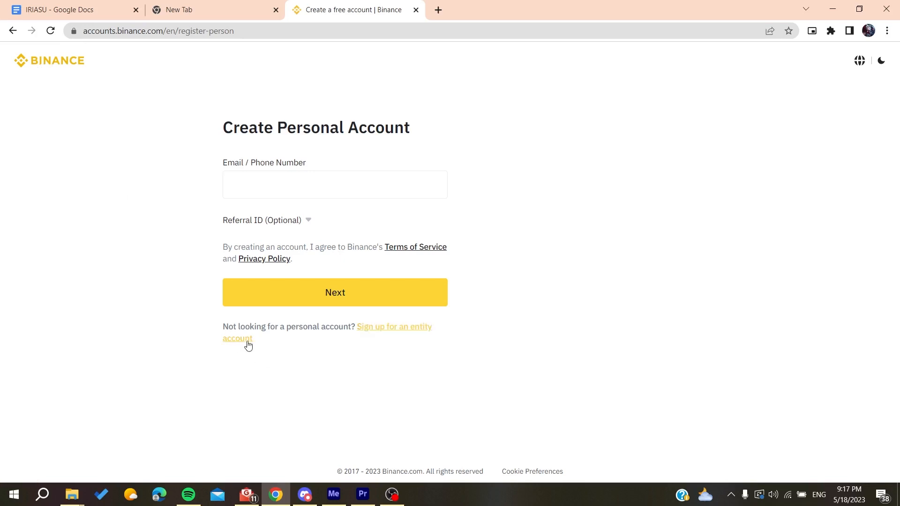
left_click(236, 338)
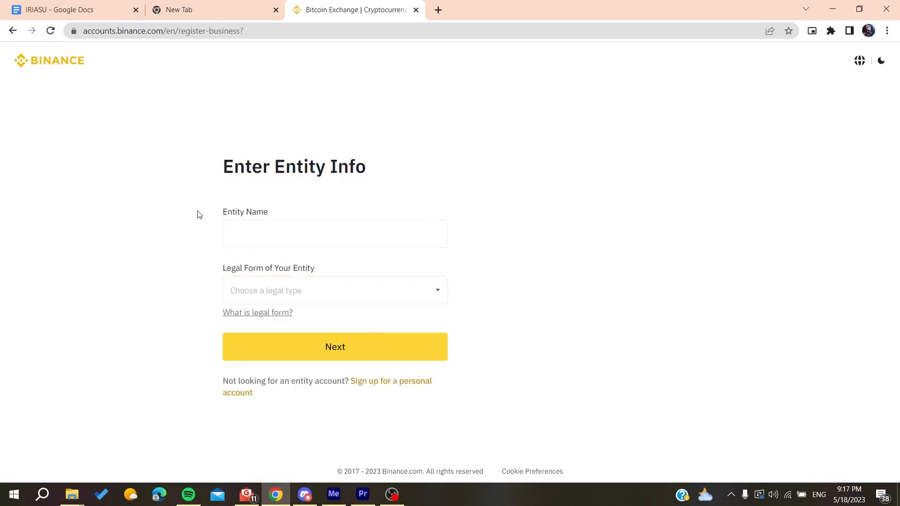
mouse_move(473, 122)
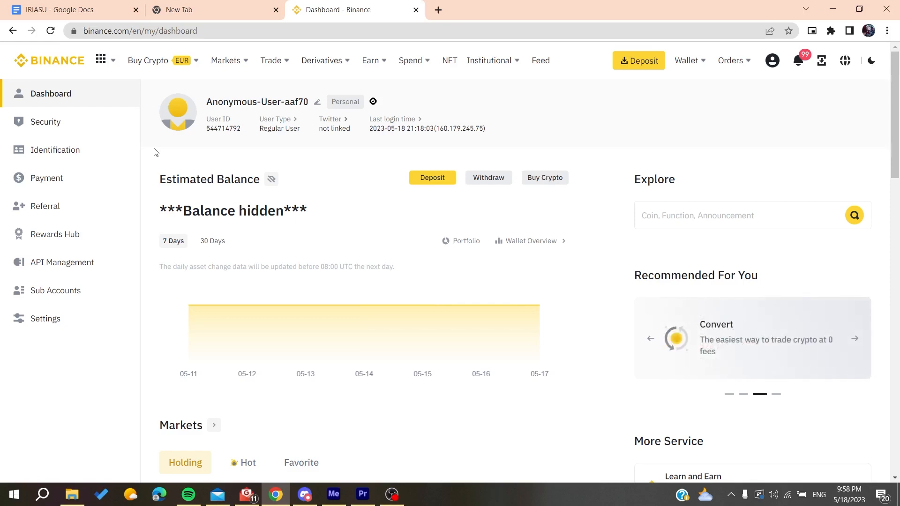
mouse_move(46, 122)
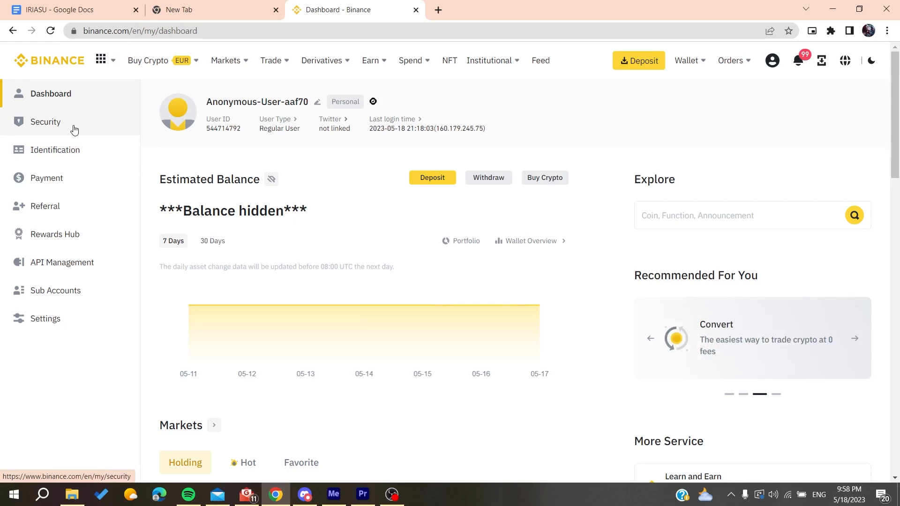
Step: Show the Security page's Two-Factor Authentication section from the left sidebar
left_click(46, 121)
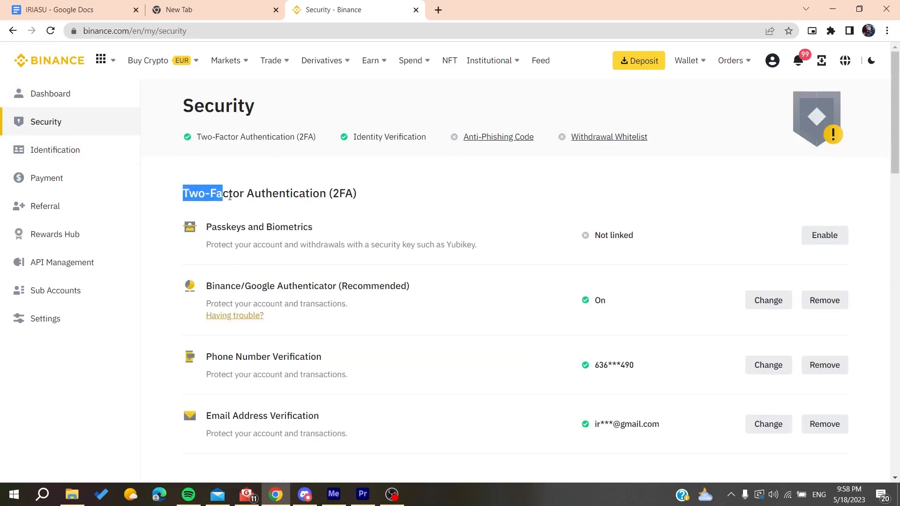
scroll("down", 3)
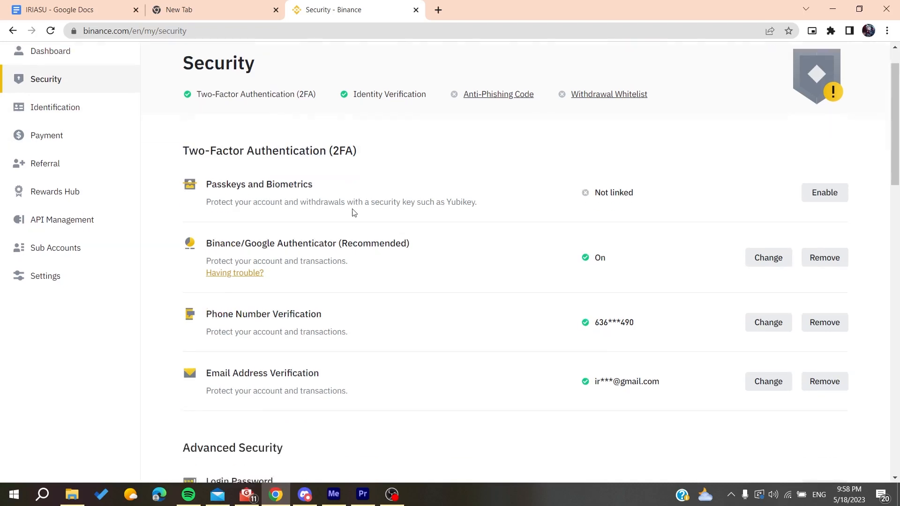
scroll("down", 3)
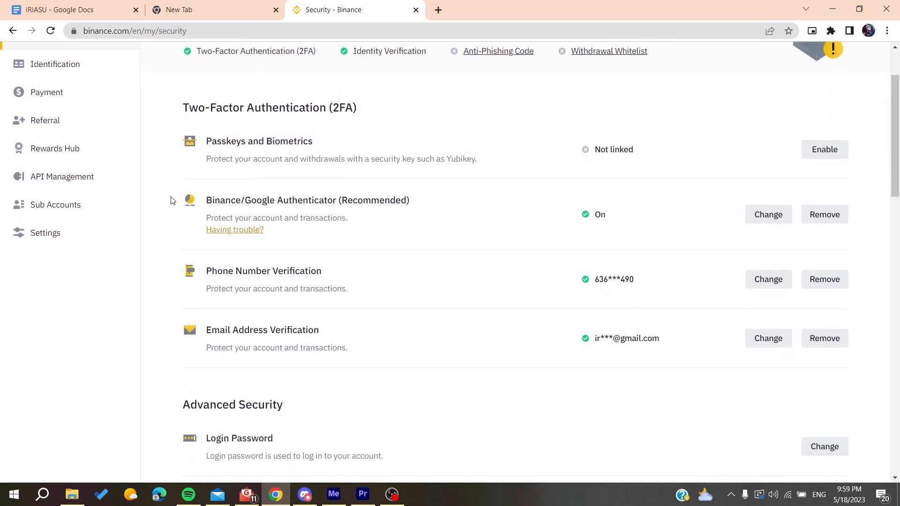
mouse_move(465, 109)
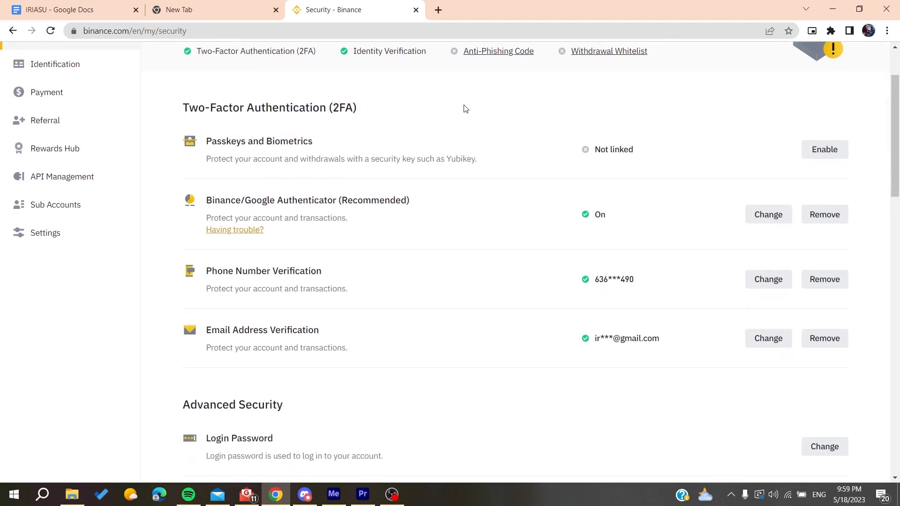
mouse_move(708, 122)
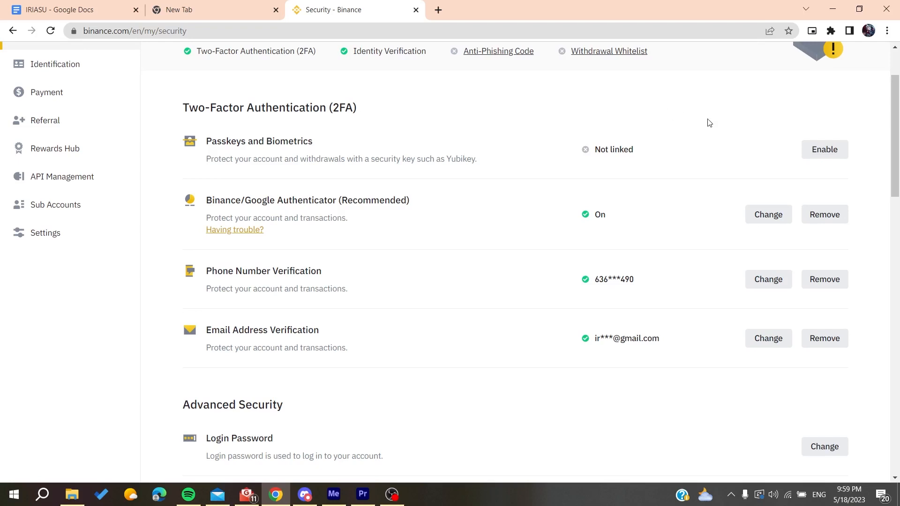
mouse_move(659, 237)
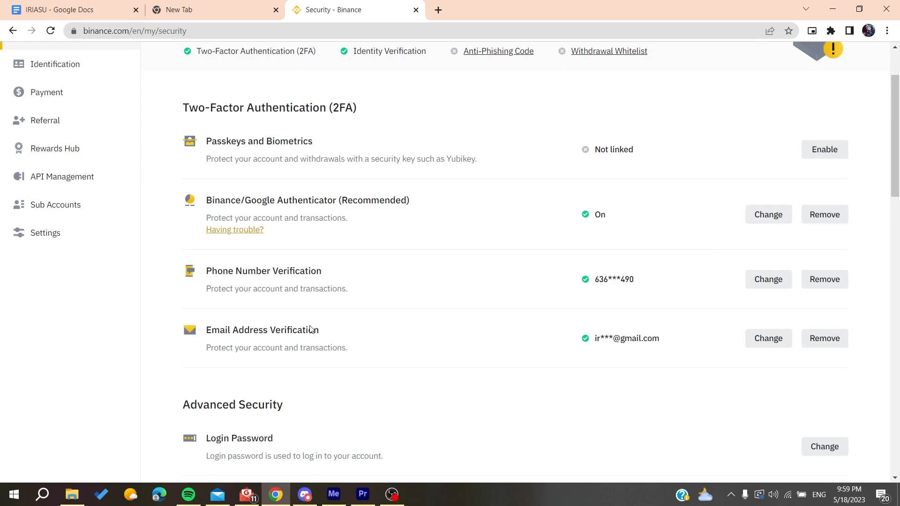
mouse_move(609, 239)
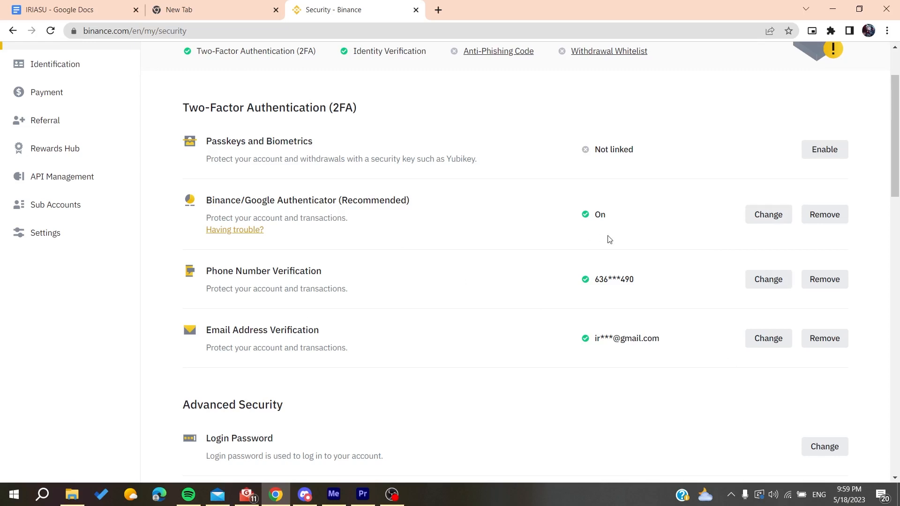
mouse_move(664, 236)
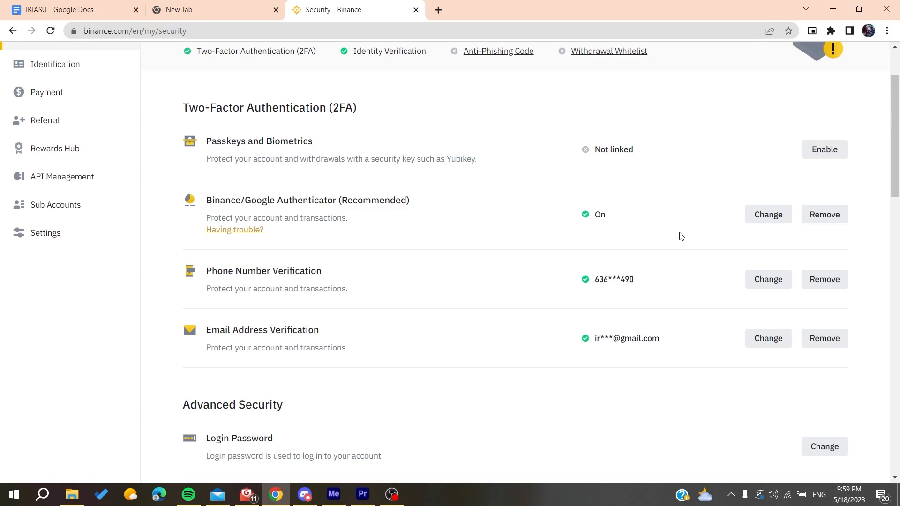
mouse_move(824, 214)
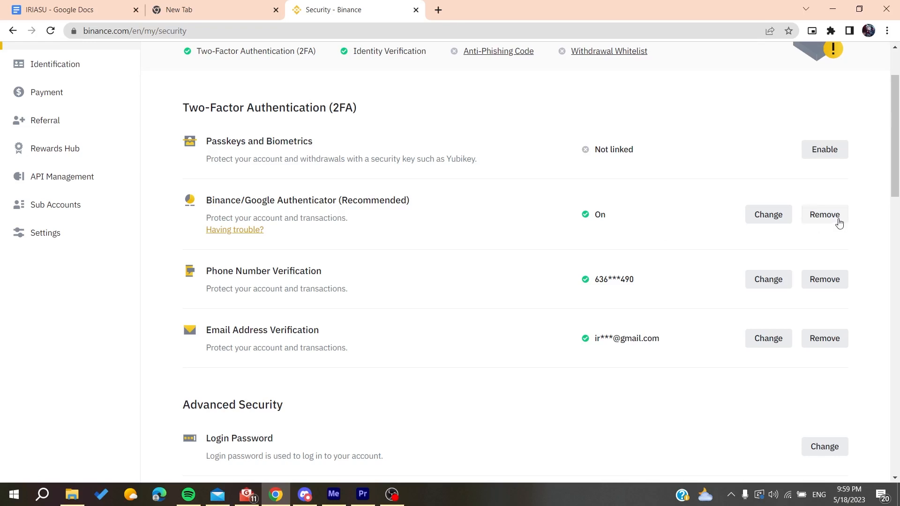
mouse_move(407, 278)
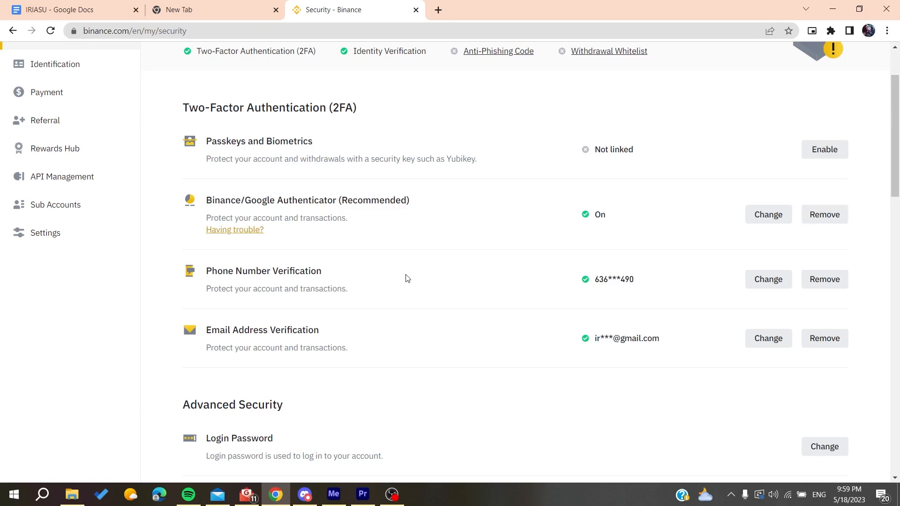
mouse_move(694, 309)
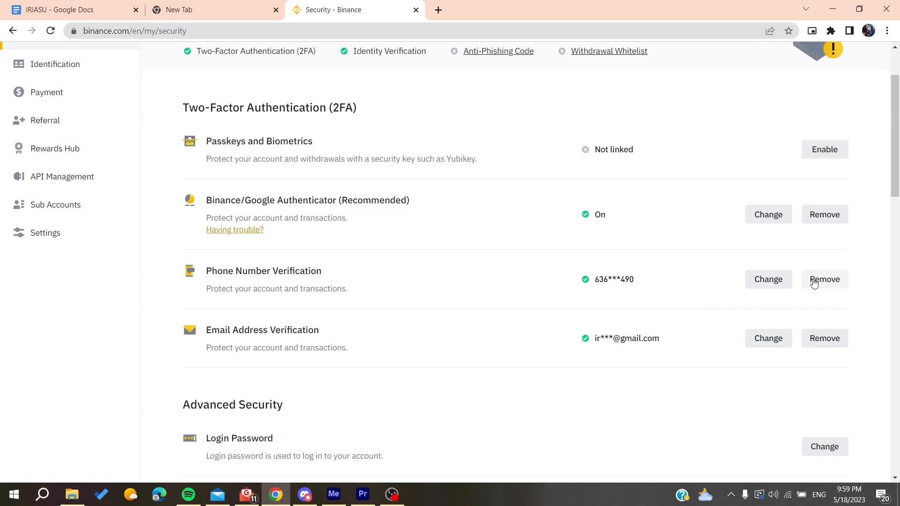
mouse_move(819, 283)
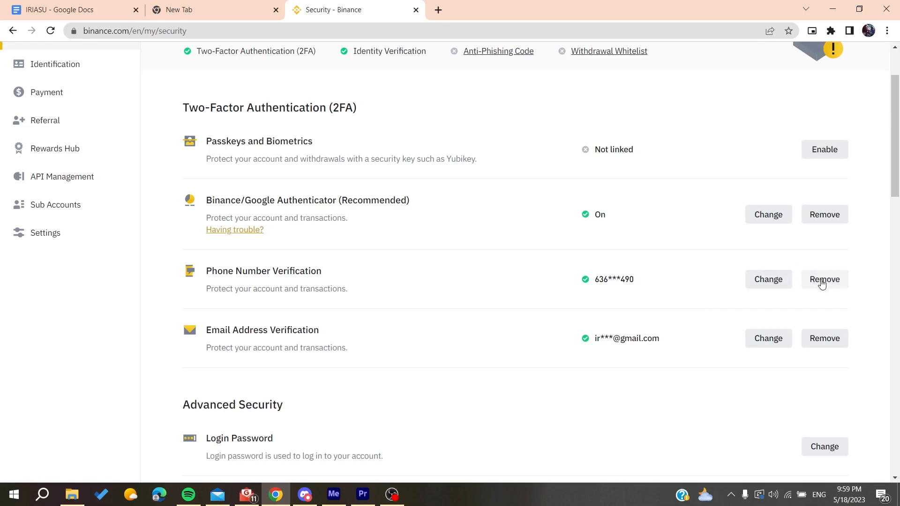
Step: Remove Phone Number Verification and confirm the warning to reach its removal form
left_click(824, 279)
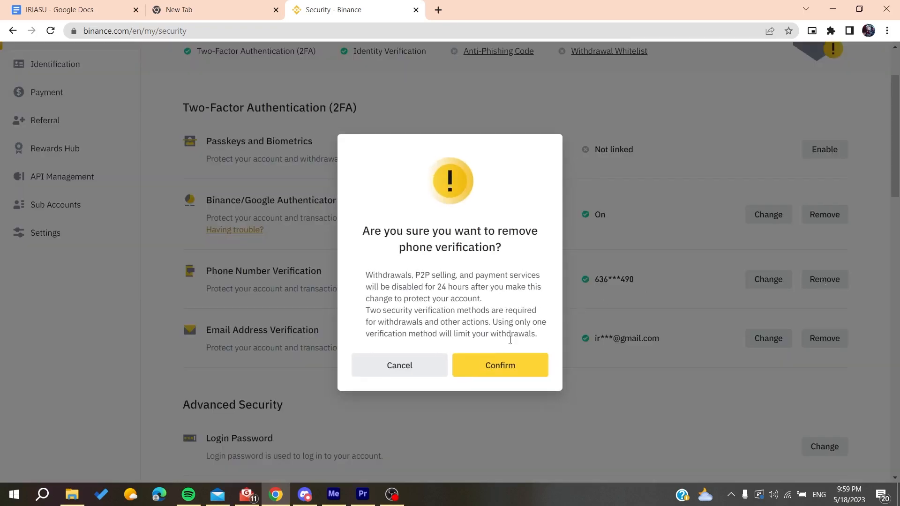
left_click_drag(403, 230, 500, 247)
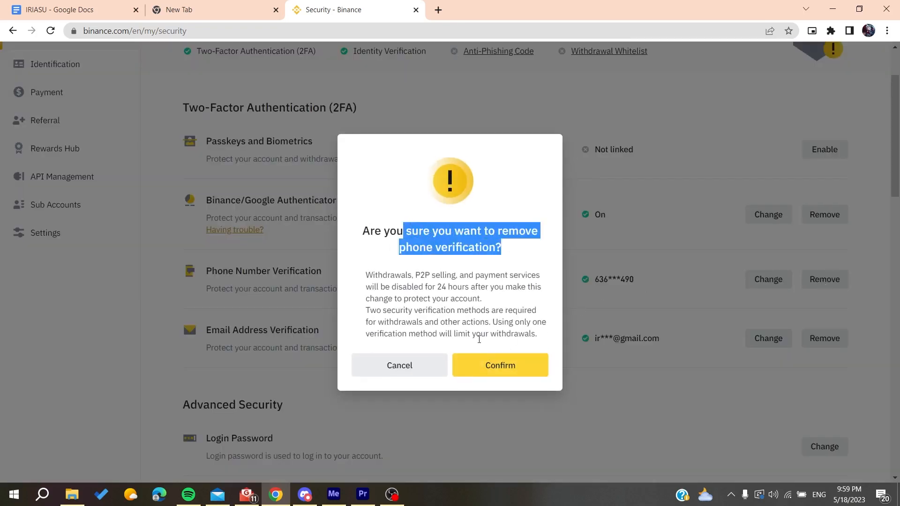
left_click(499, 364)
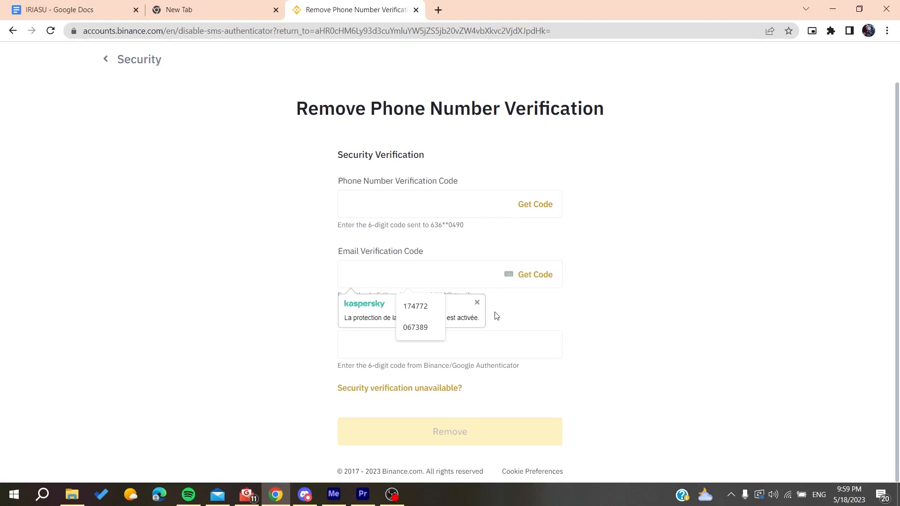
Step: Leave the removal form unfilled and go back to the Security page
type("5")
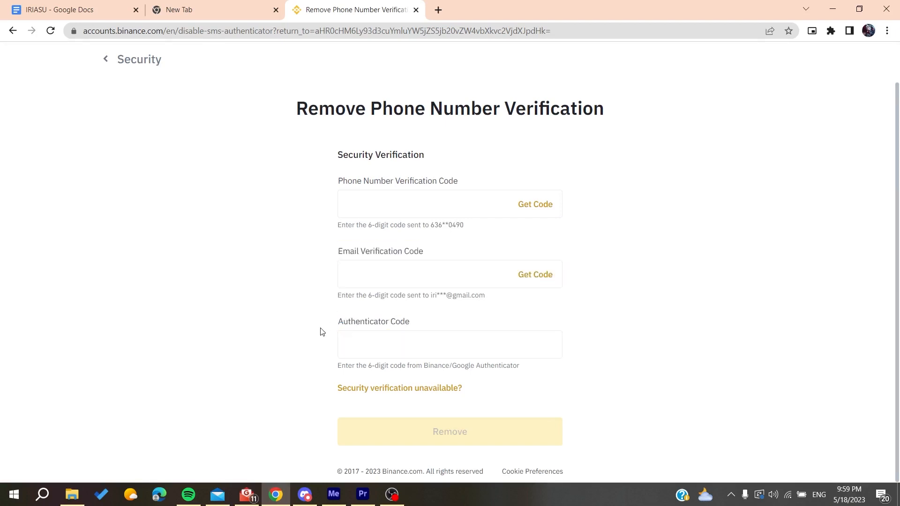
mouse_move(449, 431)
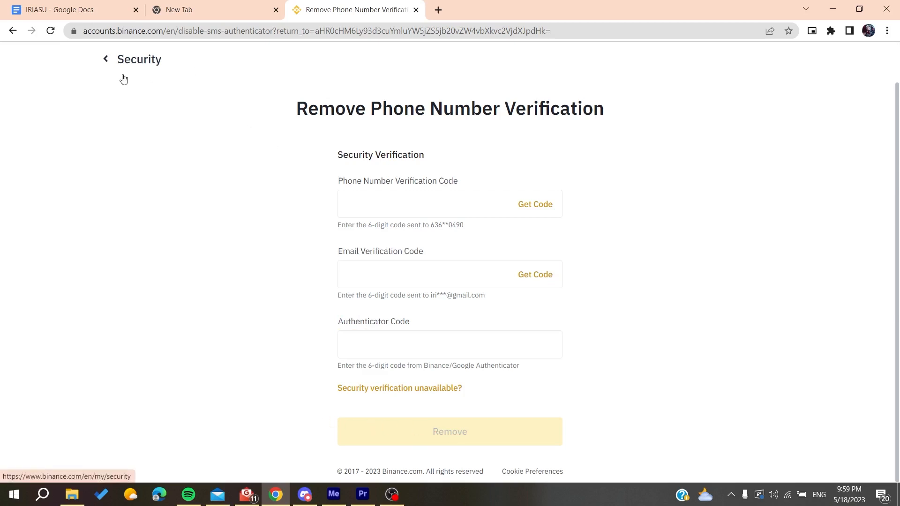
left_click(137, 59)
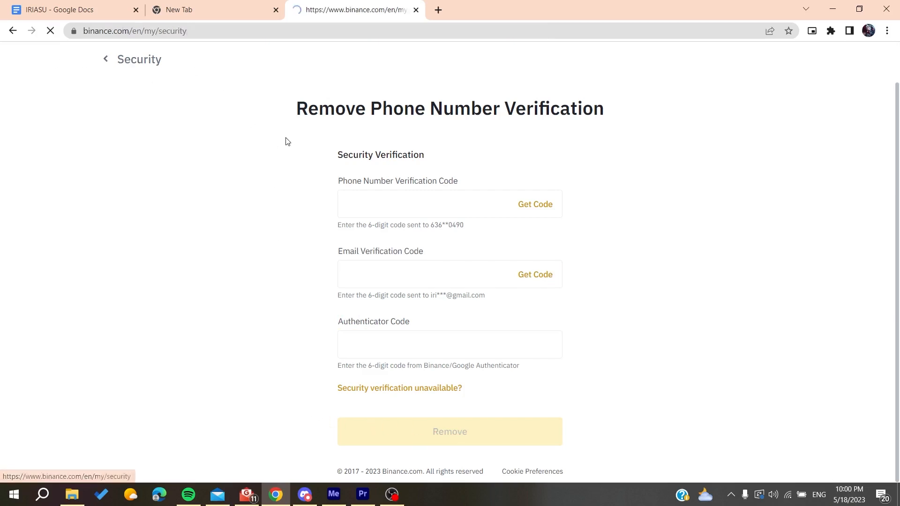